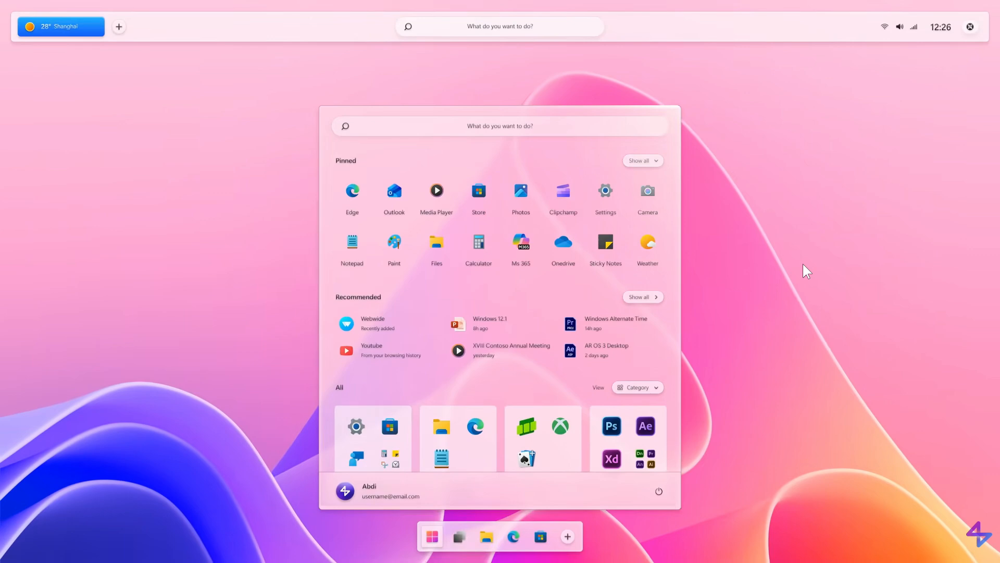
{"action": "mouse_move", "coordinate": [418, 526]}
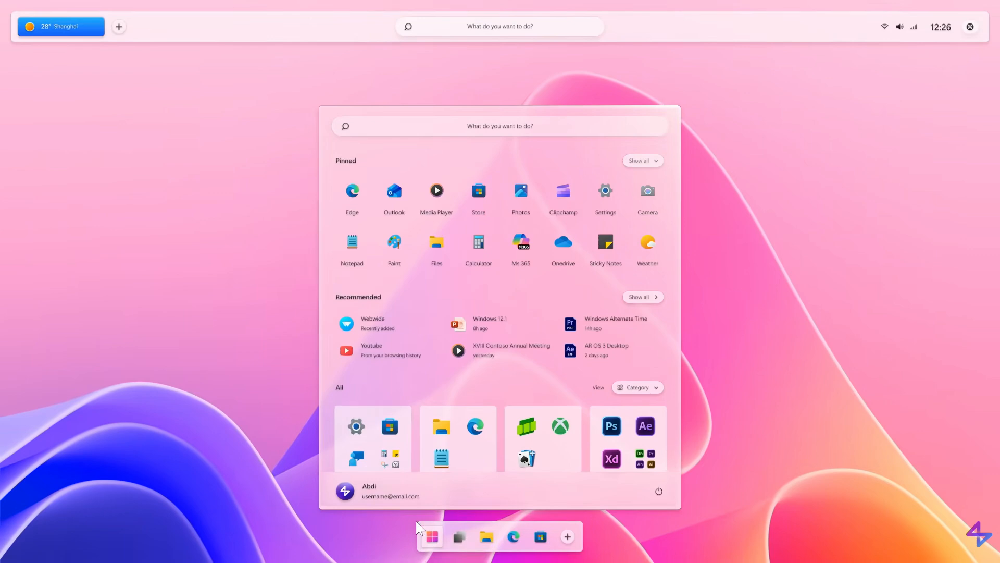
{"action": "mouse_move", "coordinate": [431, 538]}
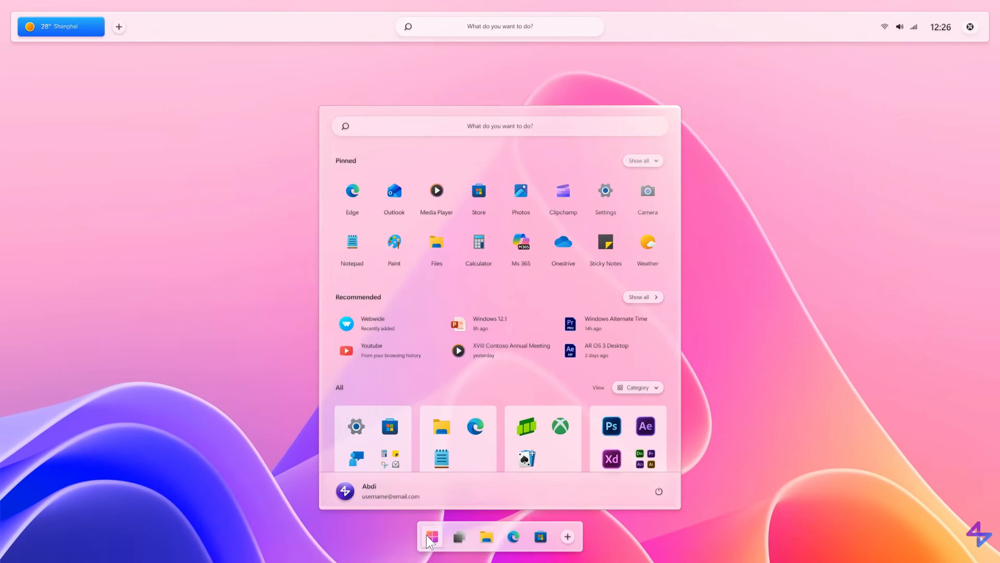
{"action": "mouse_move", "coordinate": [153, 50]}
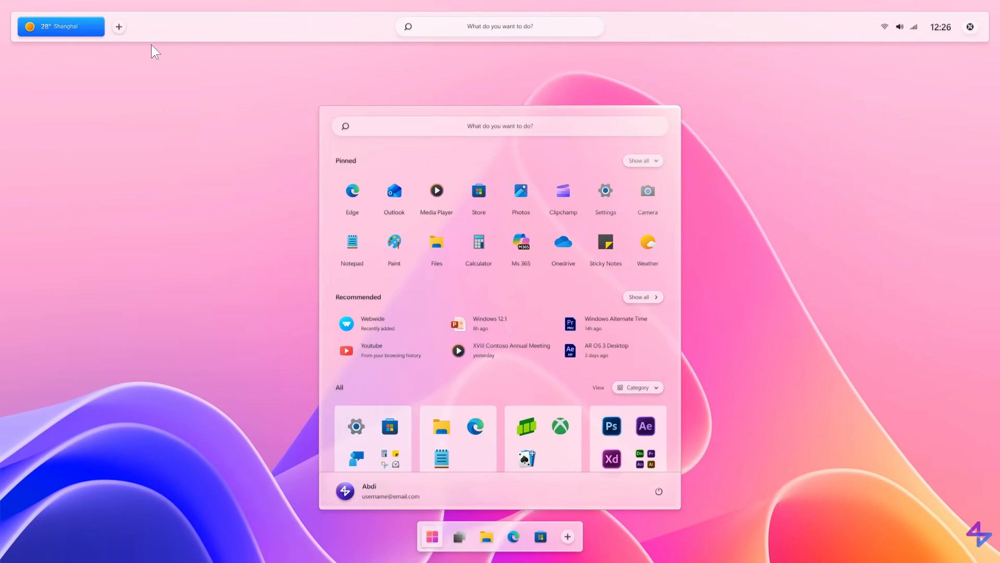
{"action": "mouse_move", "coordinate": [771, 64]}
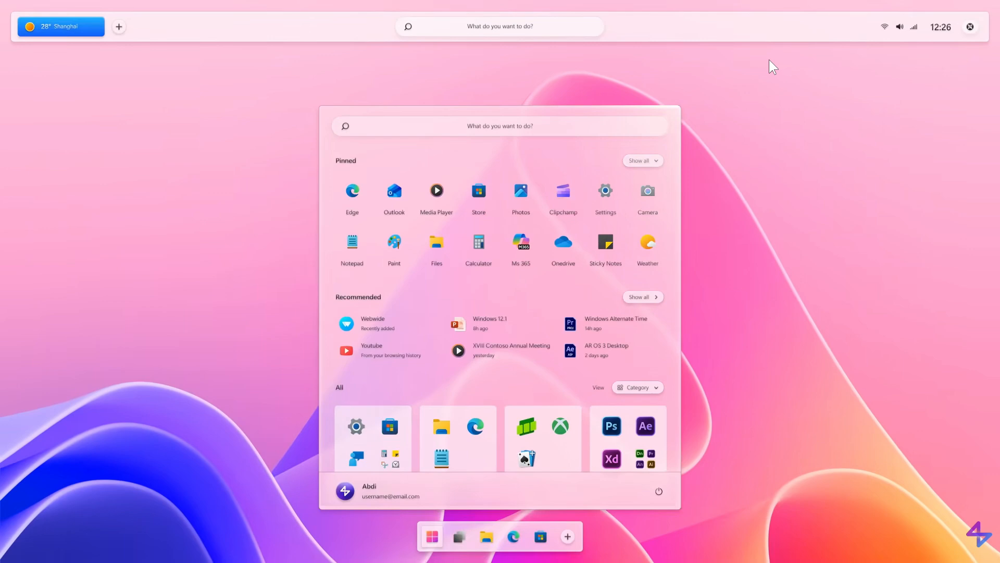
{"action": "mouse_move", "coordinate": [888, 190]}
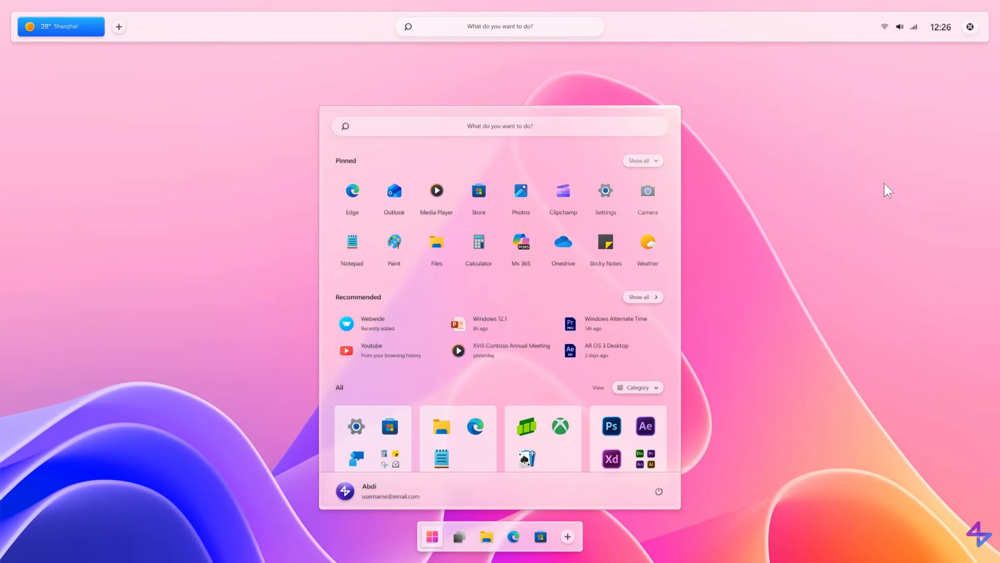
{"action": "mouse_move", "coordinate": [307, 370]}
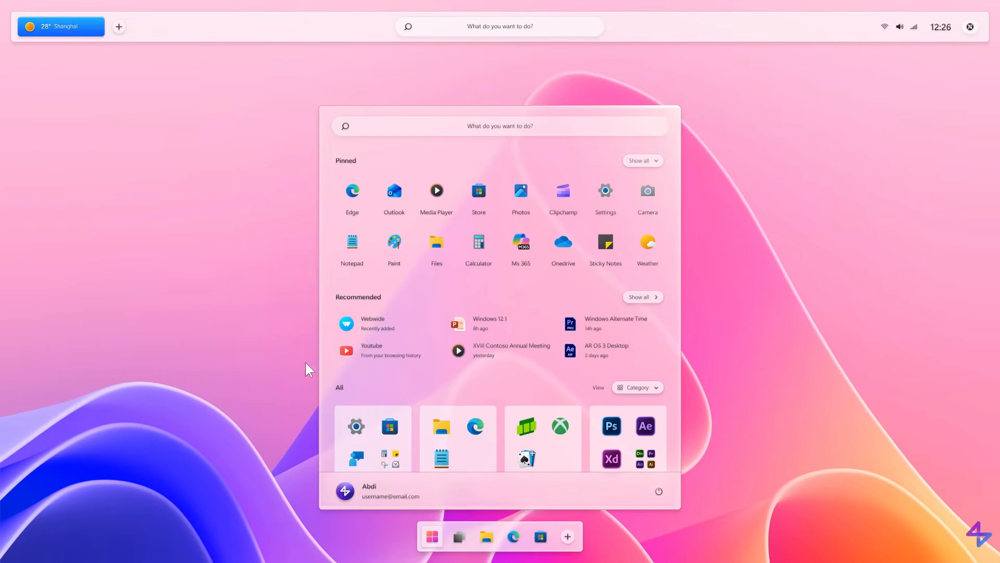
{"action": "mouse_move", "coordinate": [701, 337]}
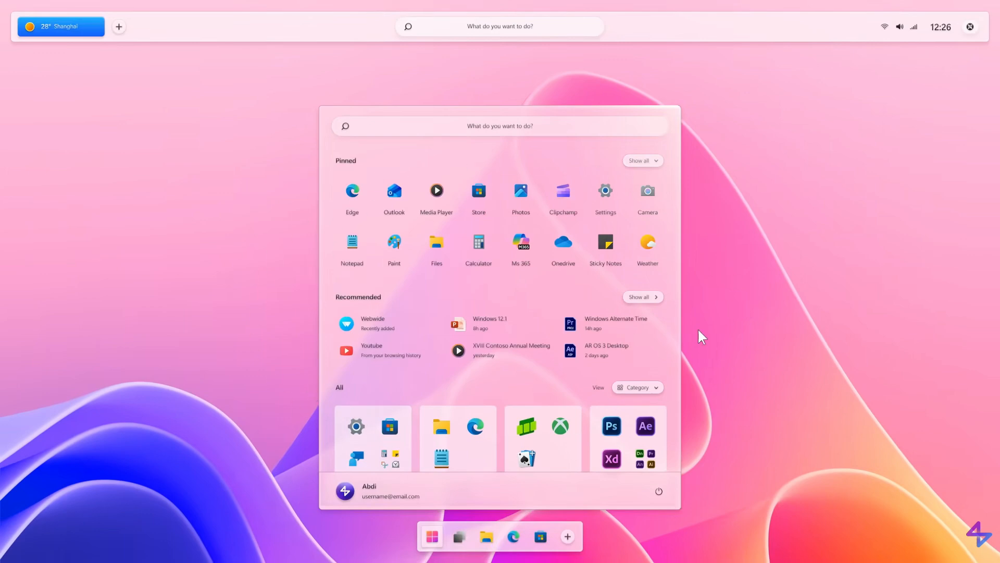
{"action": "mouse_move", "coordinate": [673, 366]}
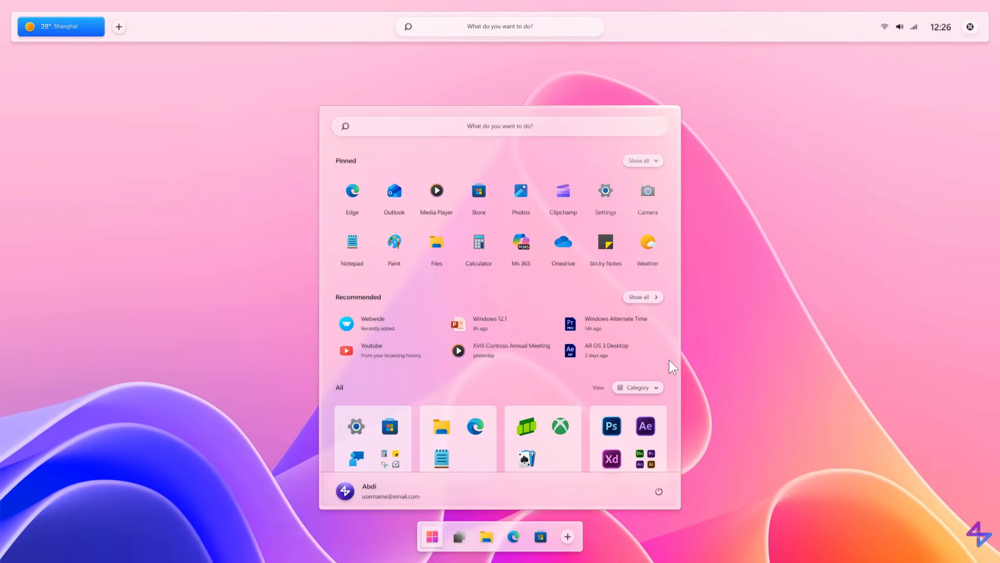
{"action": "mouse_move", "coordinate": [742, 338]}
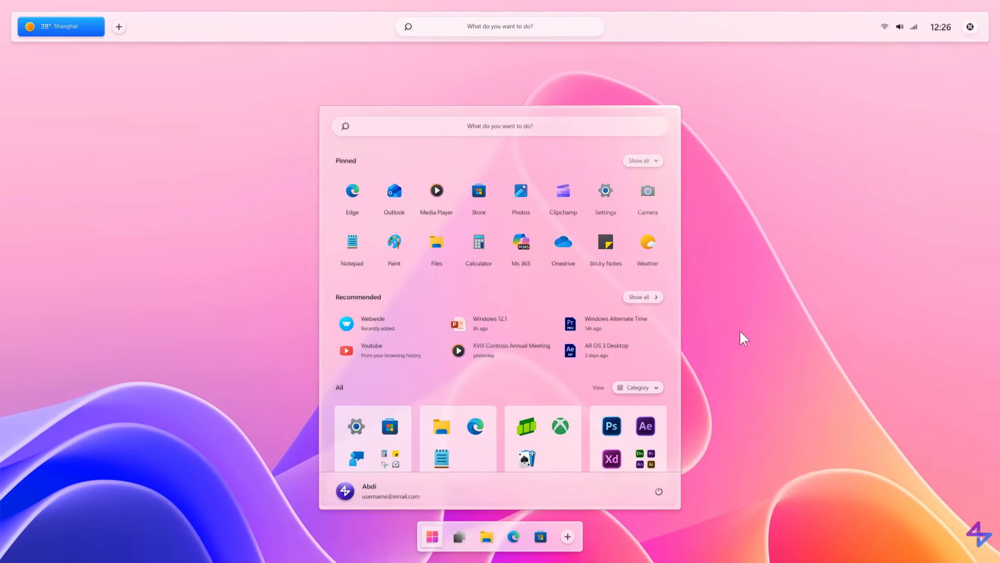
{"action": "mouse_move", "coordinate": [544, 447]}
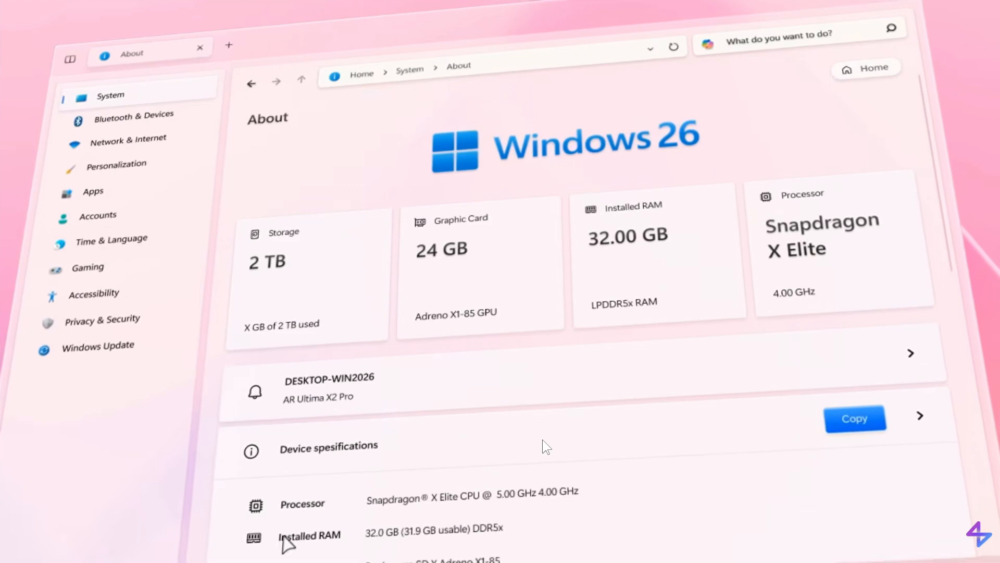
{"action": "mouse_move", "coordinate": [623, 386]}
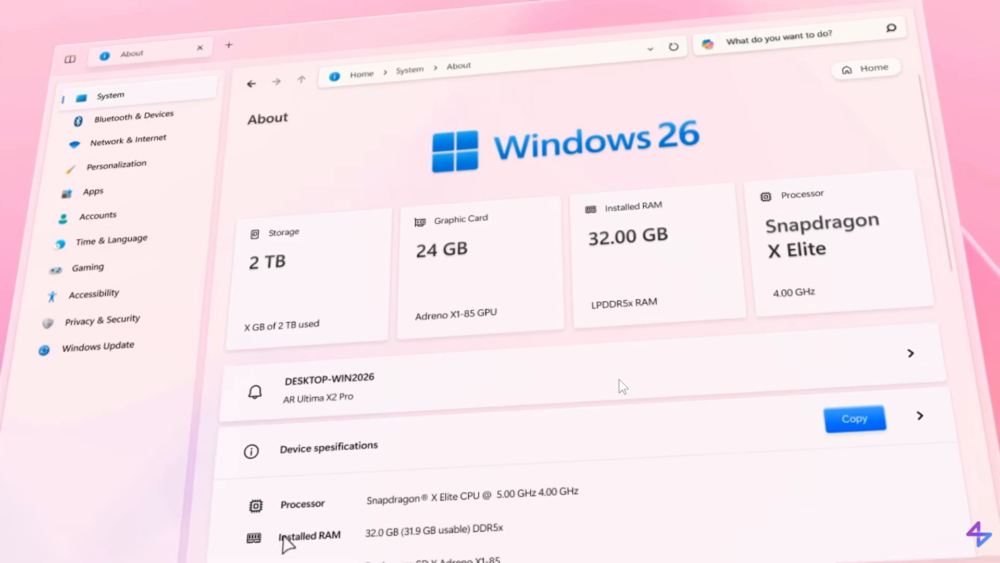
Go back from About to the Settings Home page showing theme suggestions for 'My current theme is horrible'.
{"action": "left_click", "coordinate": [116, 165]}
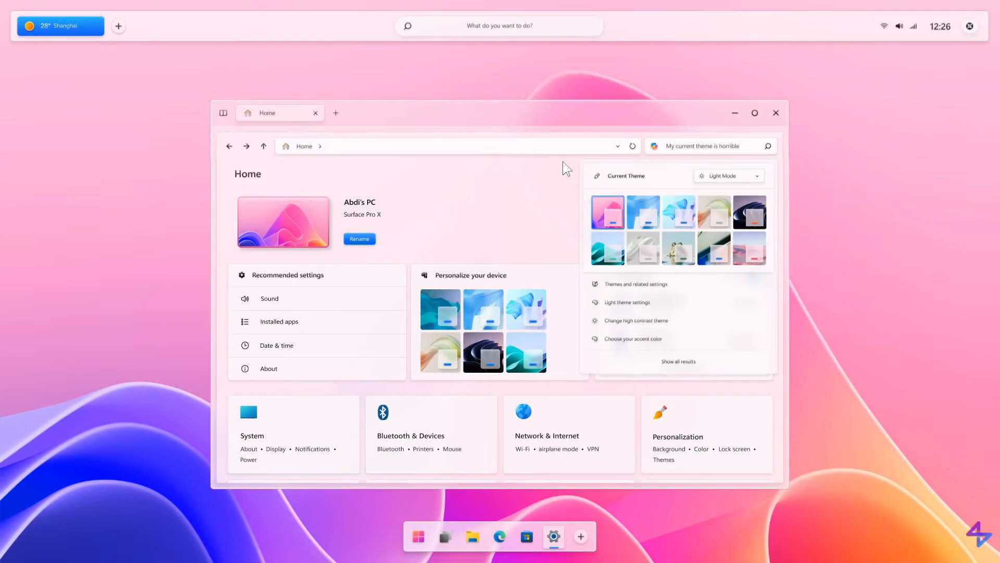
{"action": "mouse_move", "coordinate": [726, 347]}
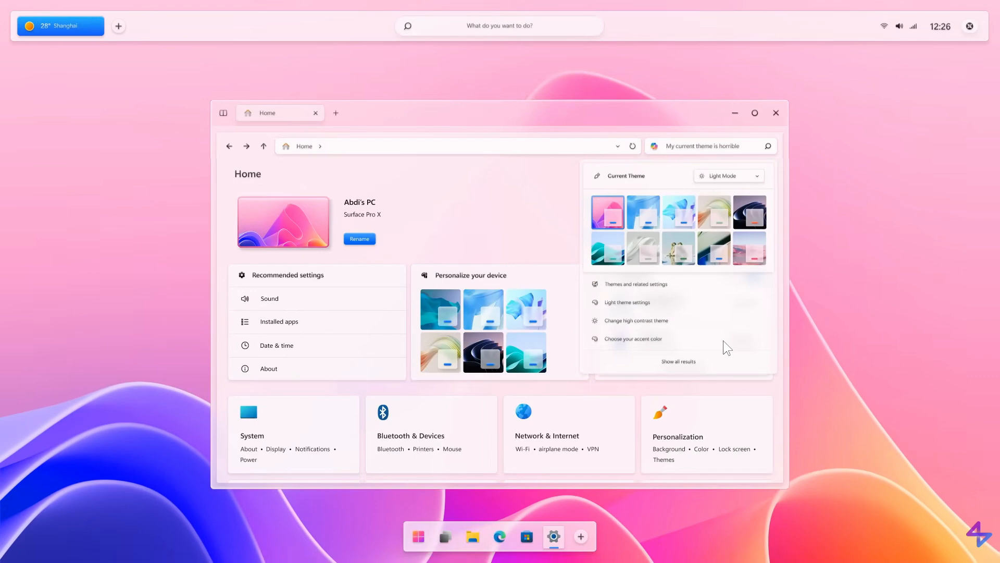
{"action": "mouse_move", "coordinate": [728, 339]}
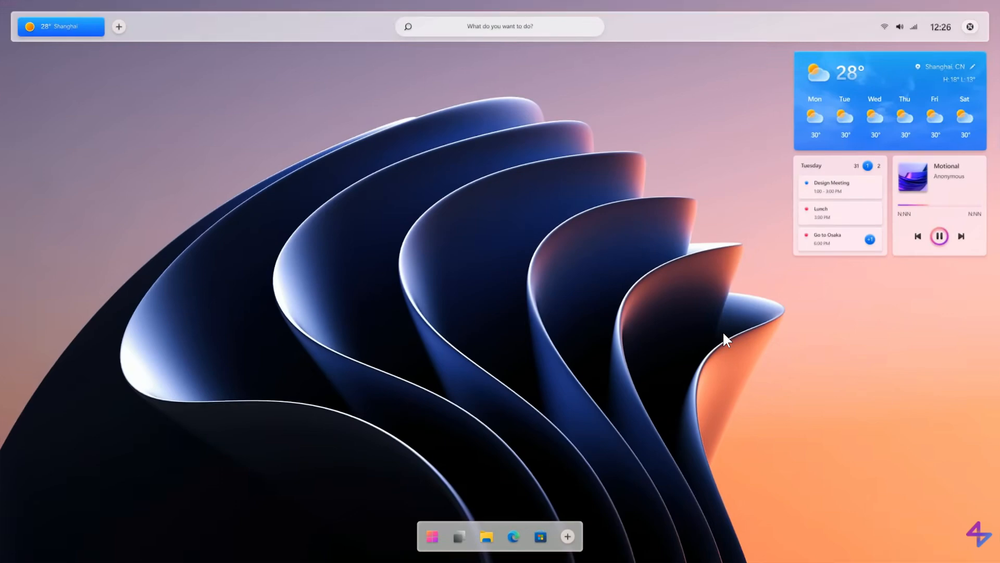
{"action": "mouse_move", "coordinate": [865, 273]}
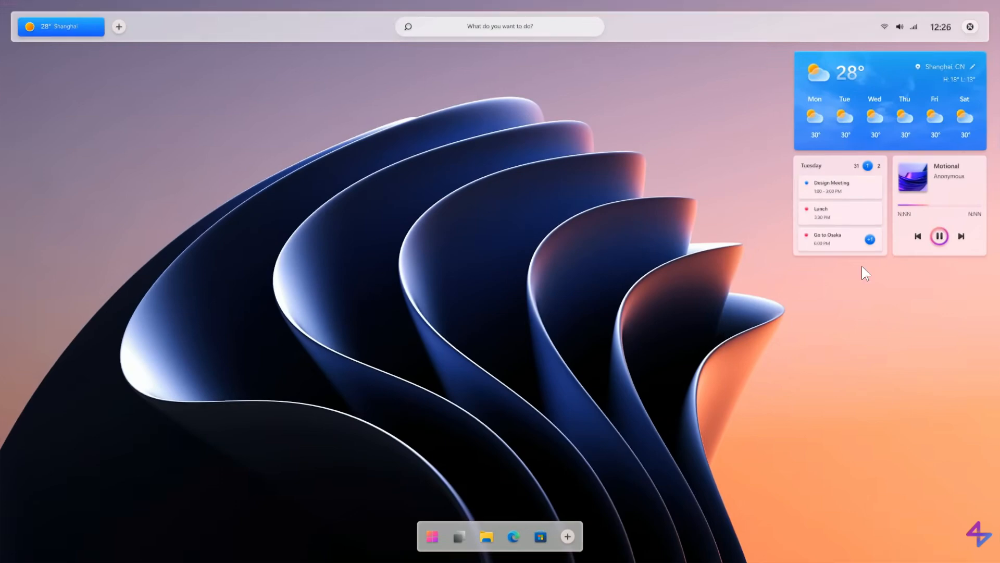
{"action": "mouse_move", "coordinate": [650, 342]}
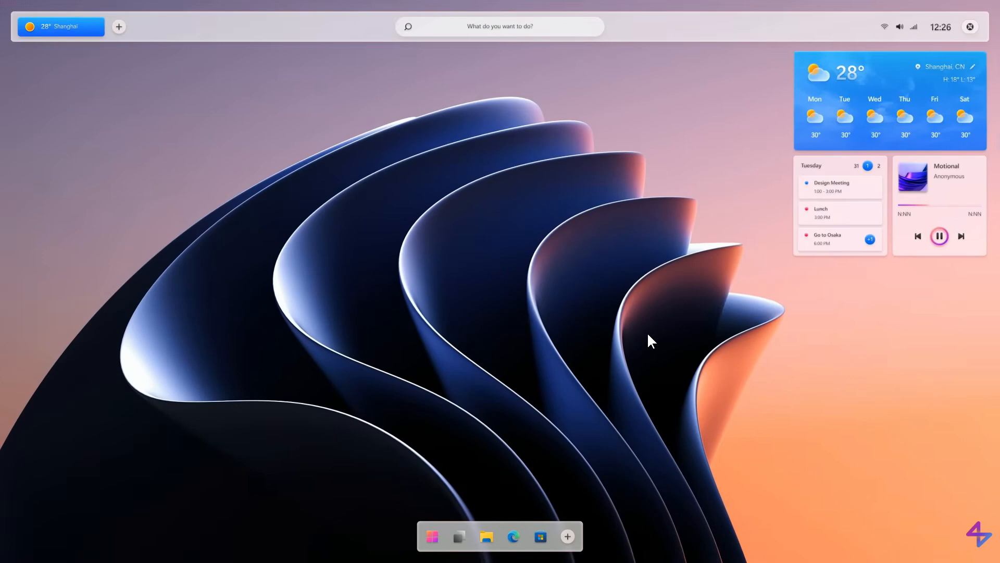
{"action": "mouse_move", "coordinate": [818, 122]}
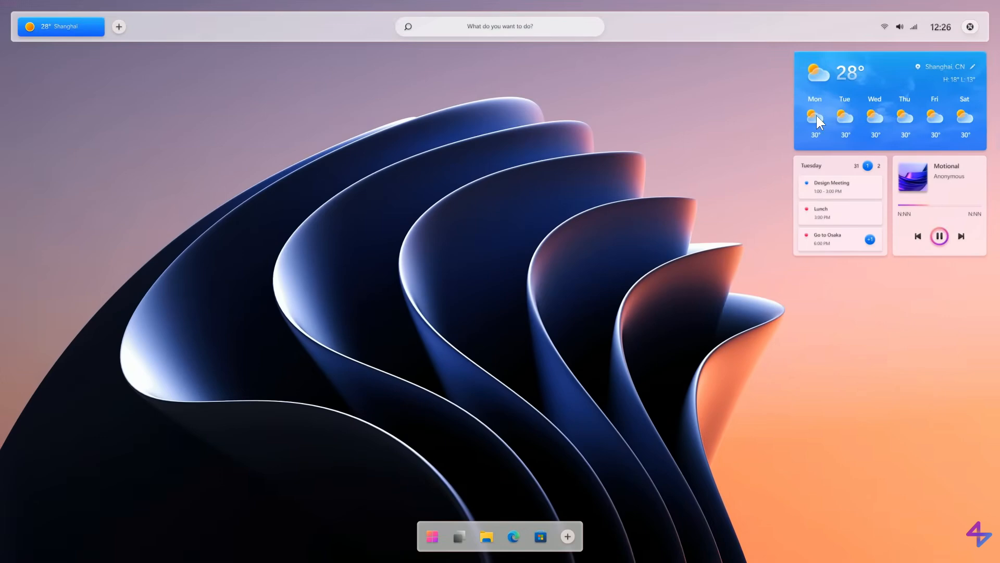
{"action": "mouse_move", "coordinate": [671, 348]}
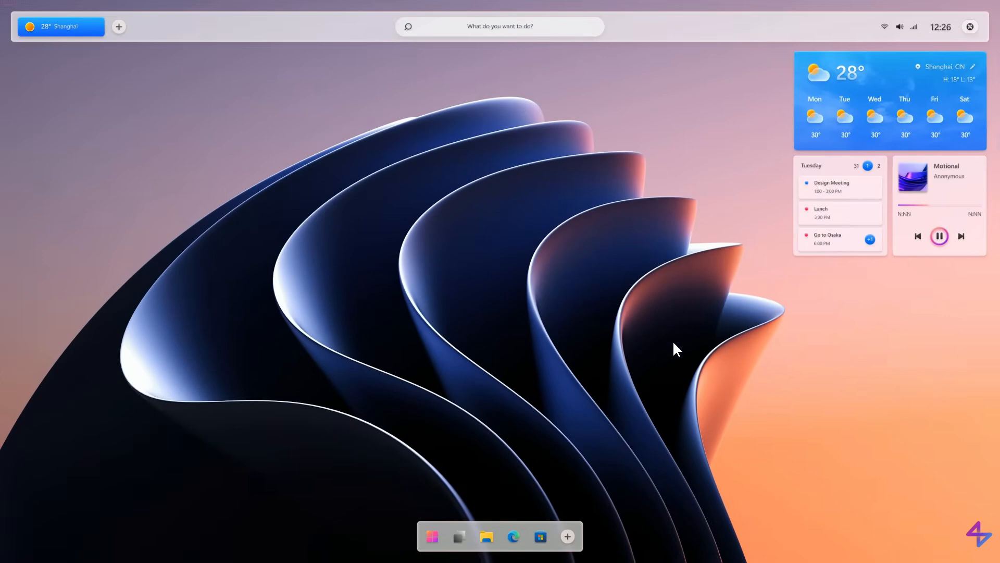
{"action": "mouse_move", "coordinate": [598, 340]}
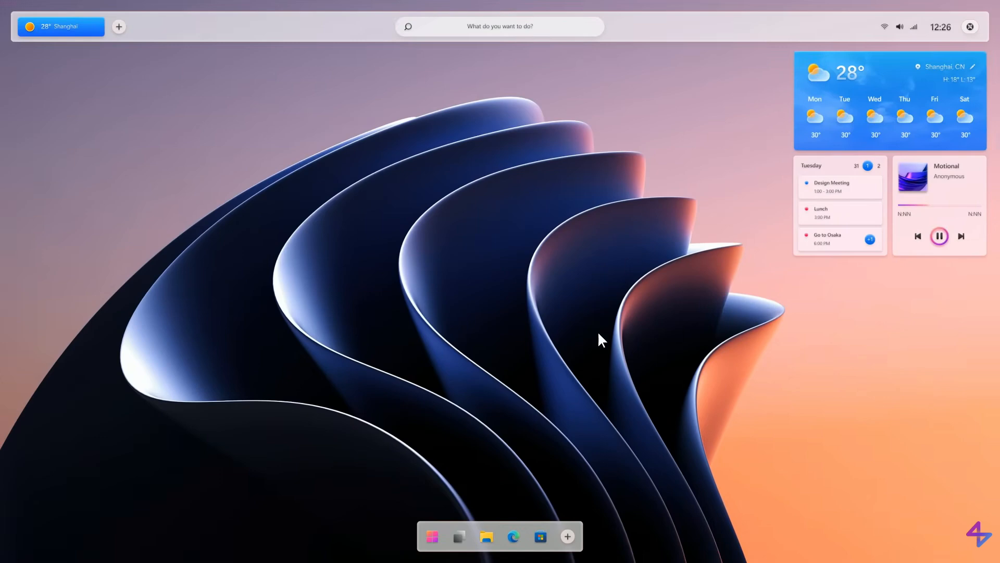
{"action": "mouse_move", "coordinate": [673, 347]}
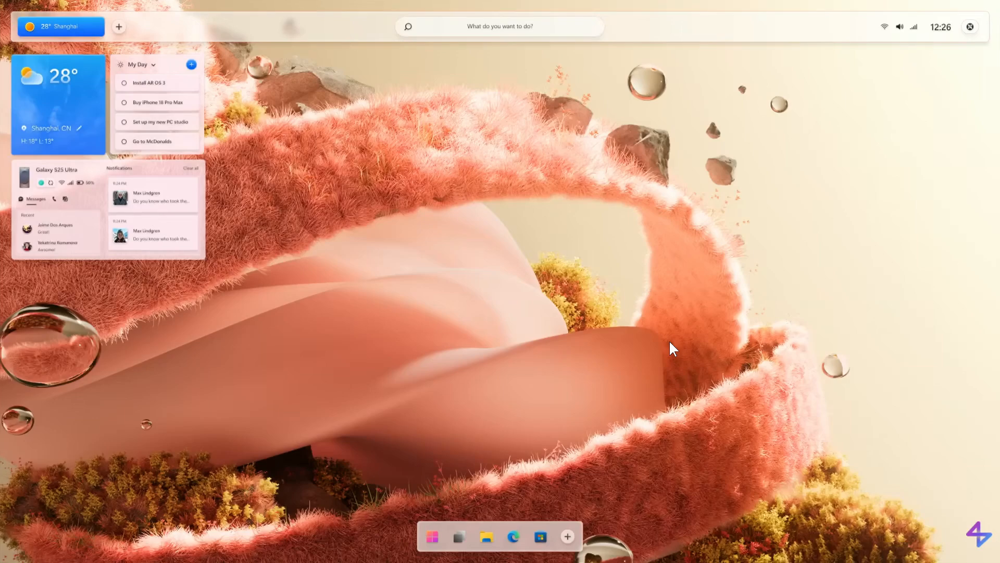
{"action": "mouse_move", "coordinate": [19, 151]}
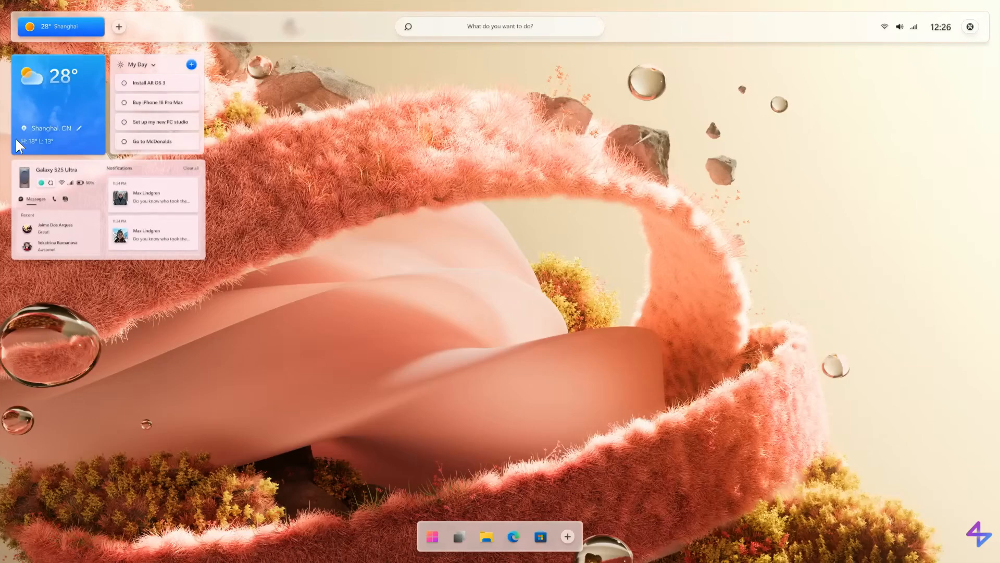
{"action": "mouse_move", "coordinate": [634, 311]}
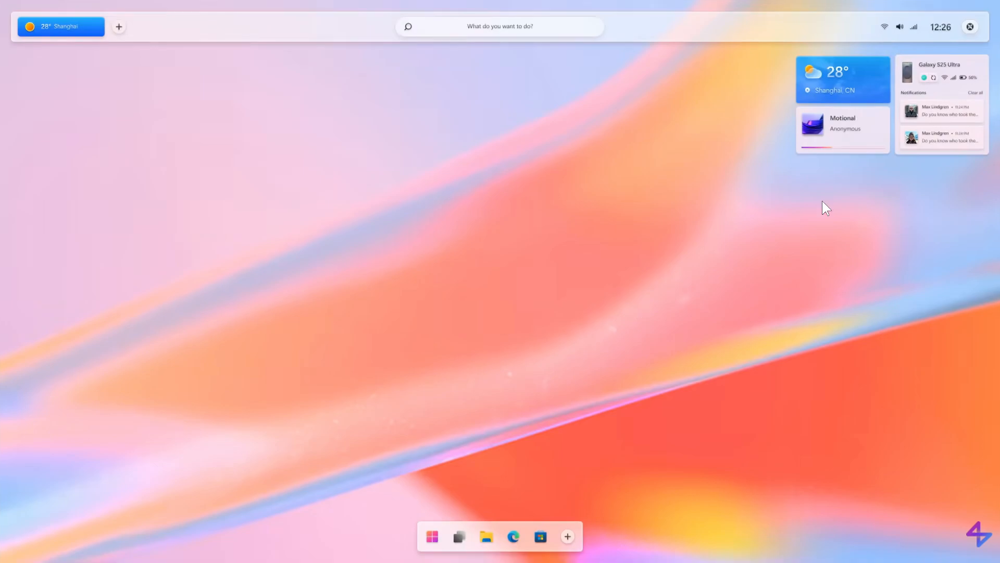
Open and dismiss the Start menu, then use the taskbar while applying the night beach wallpaper.
{"action": "left_click", "coordinate": [432, 536]}
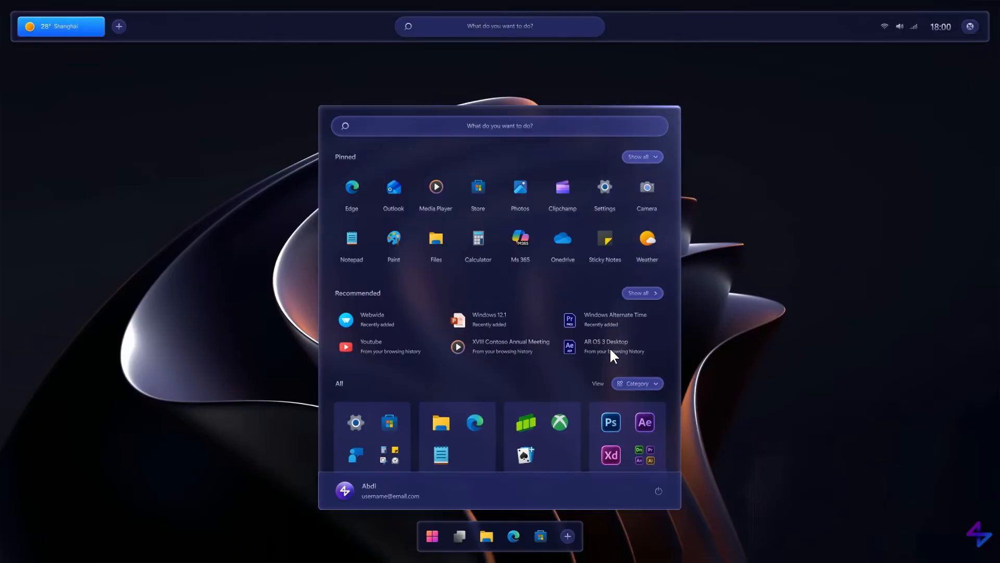
{"action": "mouse_move", "coordinate": [787, 297]}
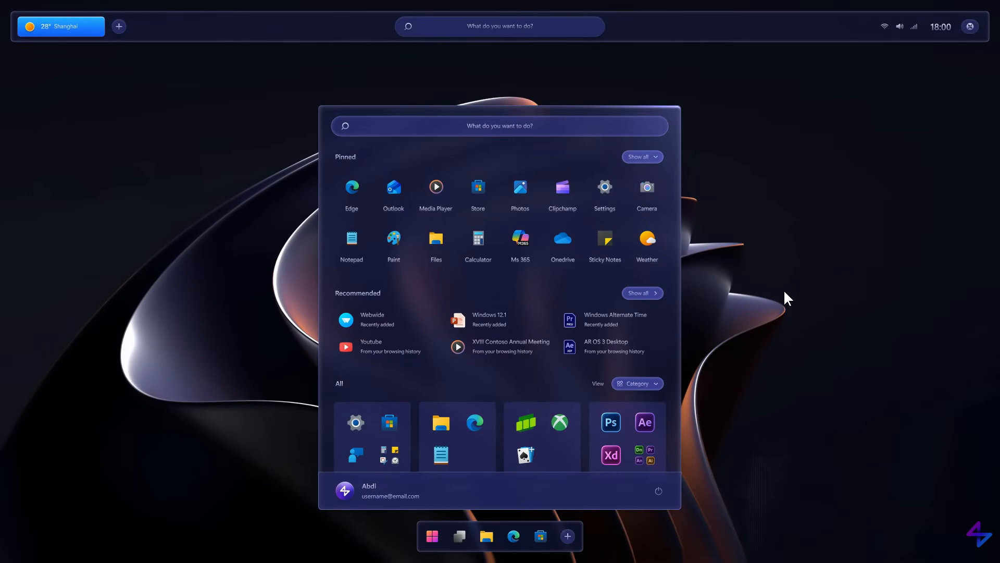
{"action": "mouse_move", "coordinate": [790, 286]}
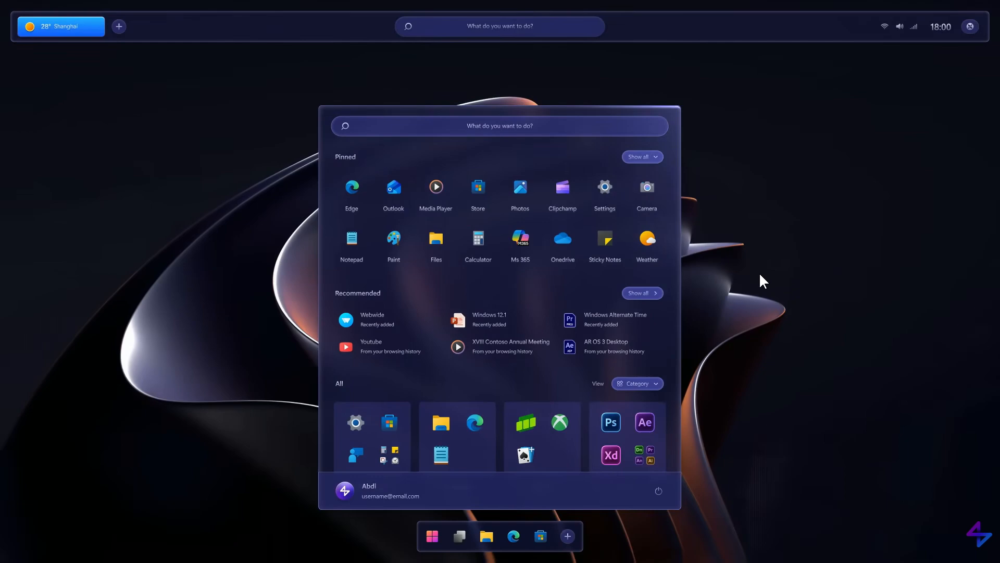
{"action": "left_click", "coordinate": [763, 281]}
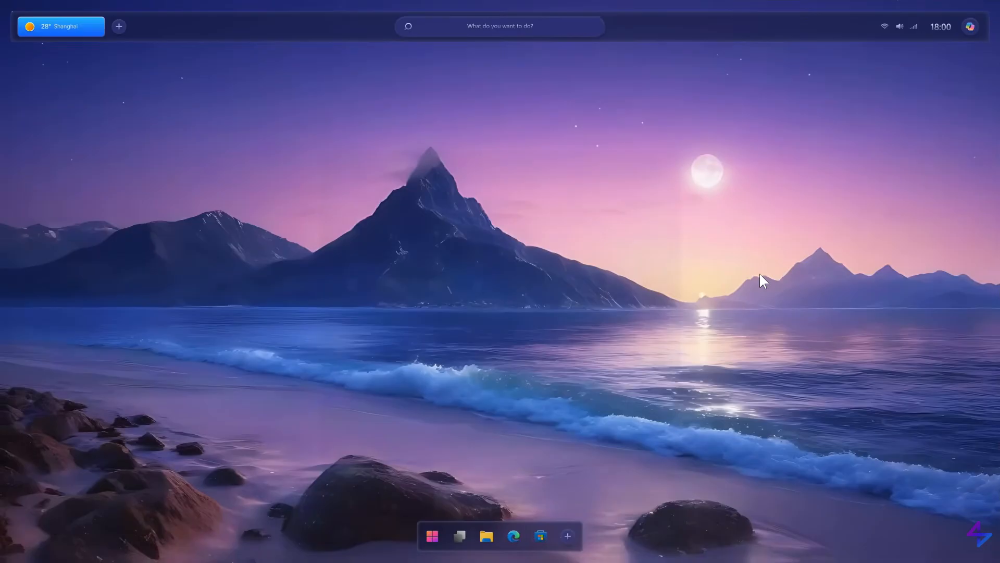
{"action": "left_click", "coordinate": [432, 549]}
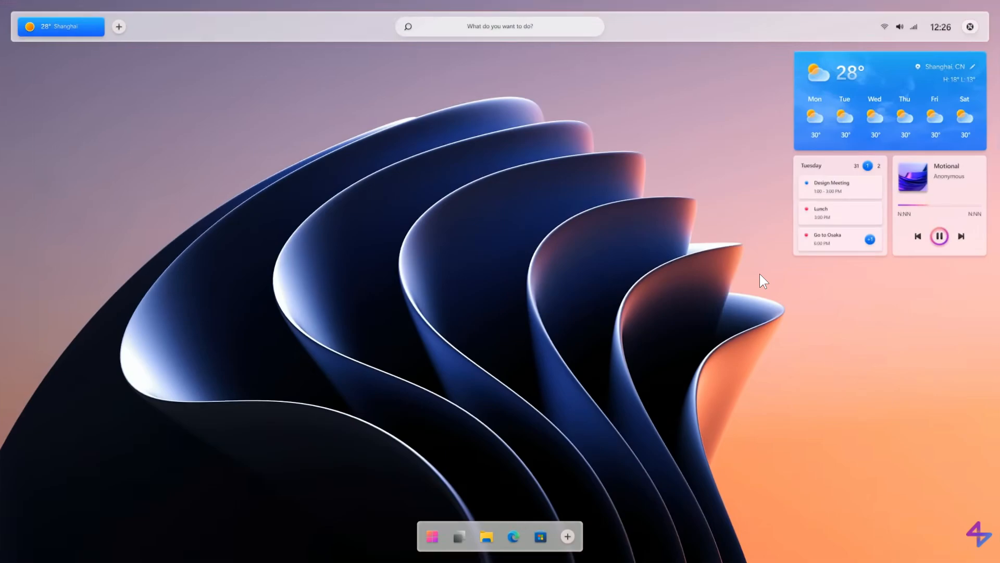
Open Settings from the taskbar to see Current Theme options for the theme complaint.
{"action": "left_click", "coordinate": [553, 537]}
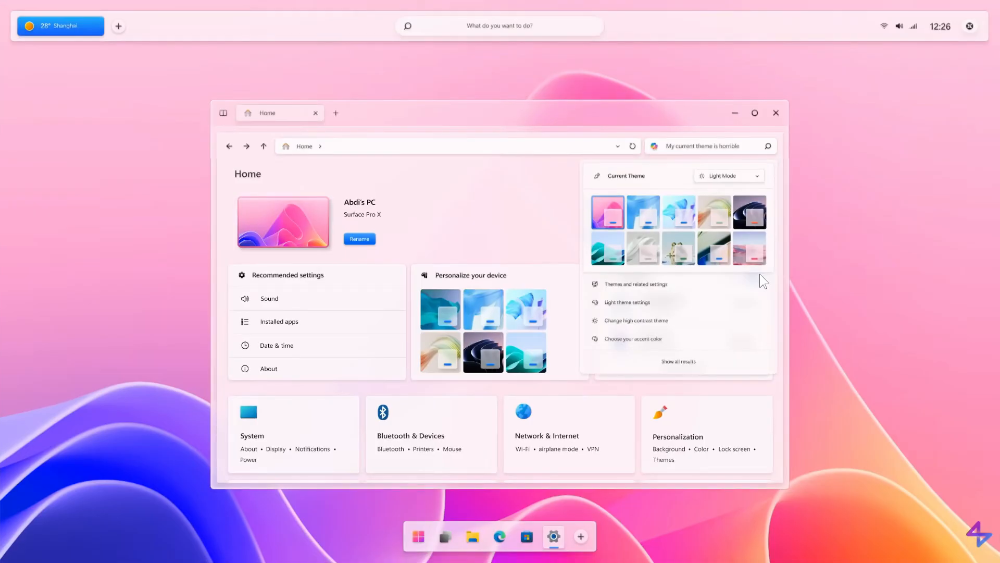